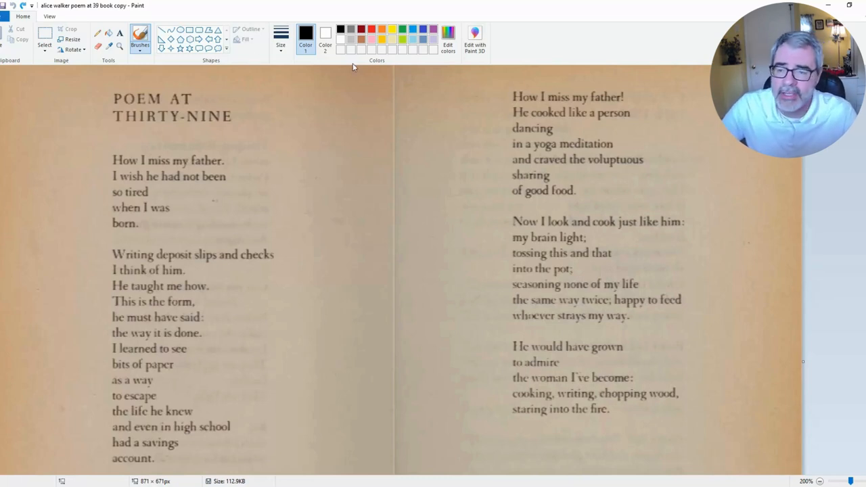
- Brush a black underline beneath the poem title 'THIRTY-NINE'
left_click_drag(115, 127, 177, 128)
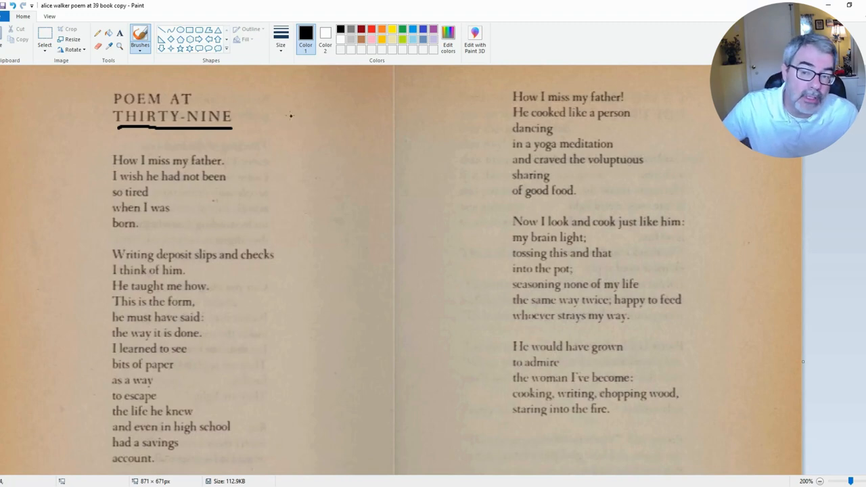
mouse_move(336, 134)
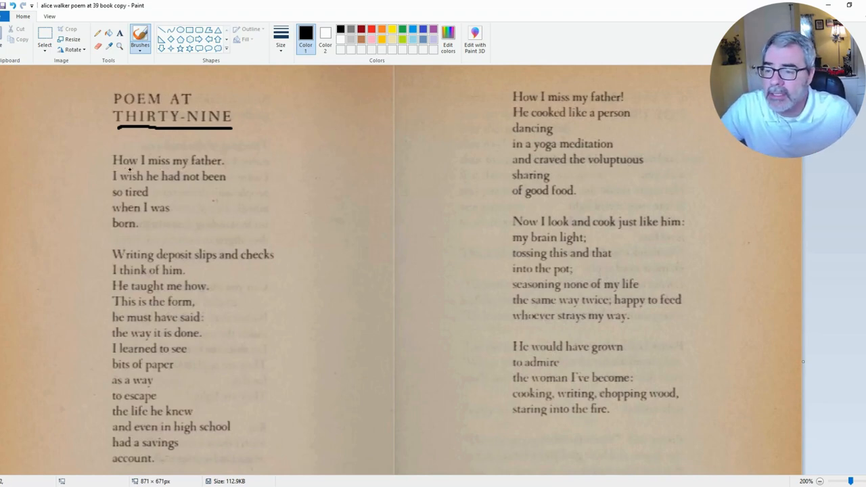
- Underline 'How I miss my father.' on the left page and the opening line on the right page
left_click_drag(113, 169, 225, 169)
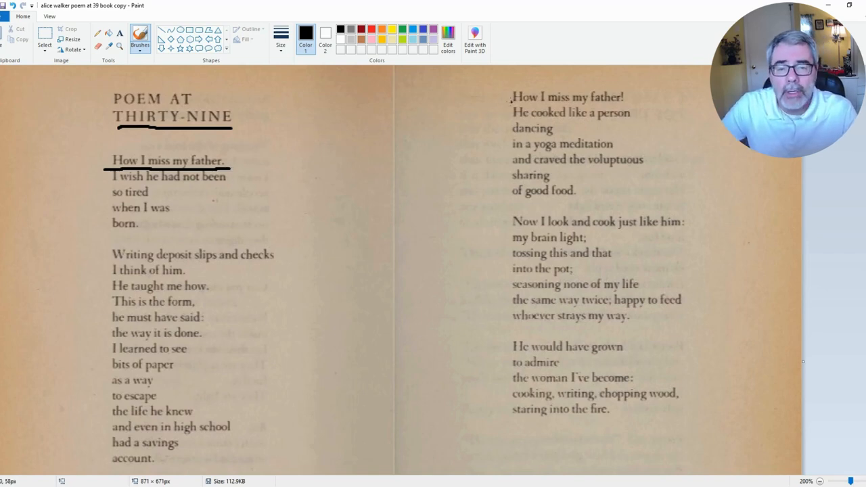
left_click_drag(512, 105, 623, 106)
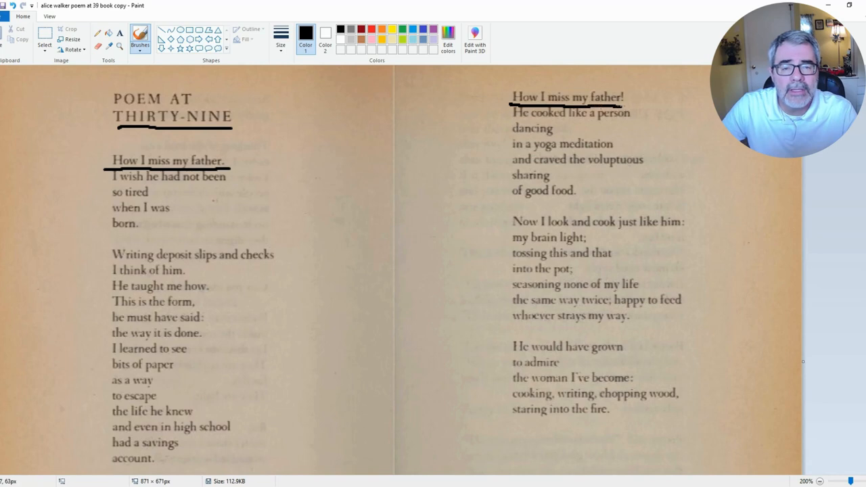
mouse_move(349, 145)
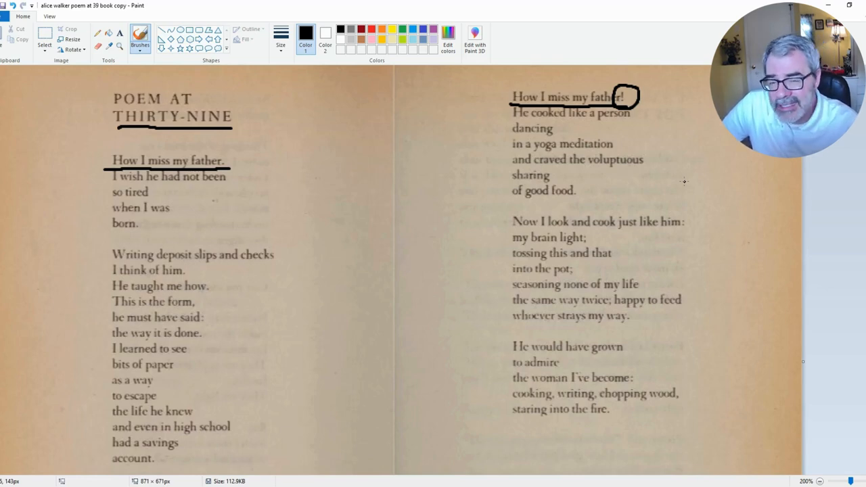
mouse_move(382, 160)
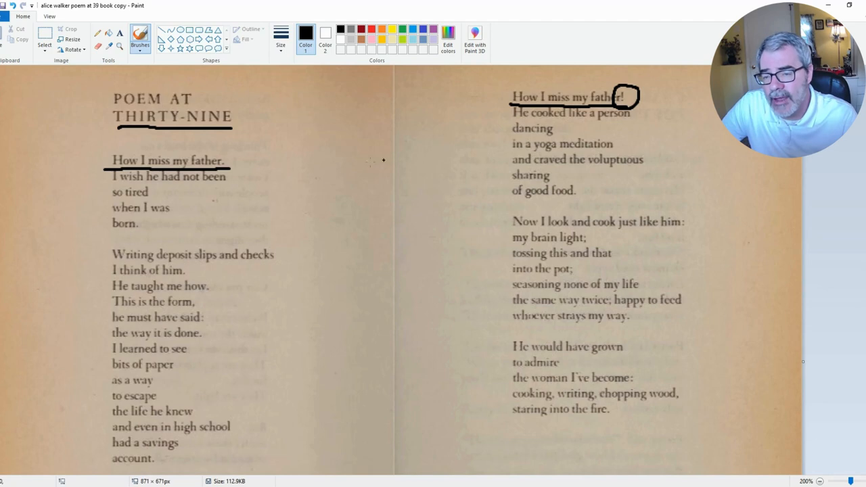
mouse_move(446, 206)
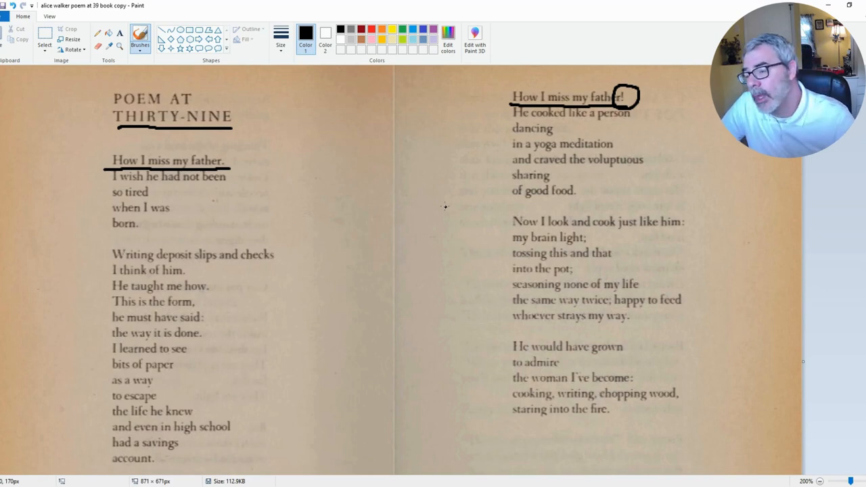
mouse_move(296, 184)
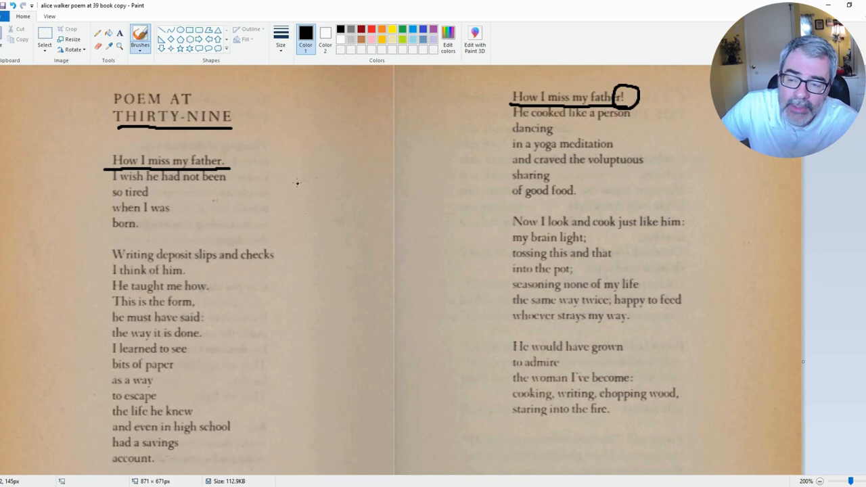
mouse_move(254, 180)
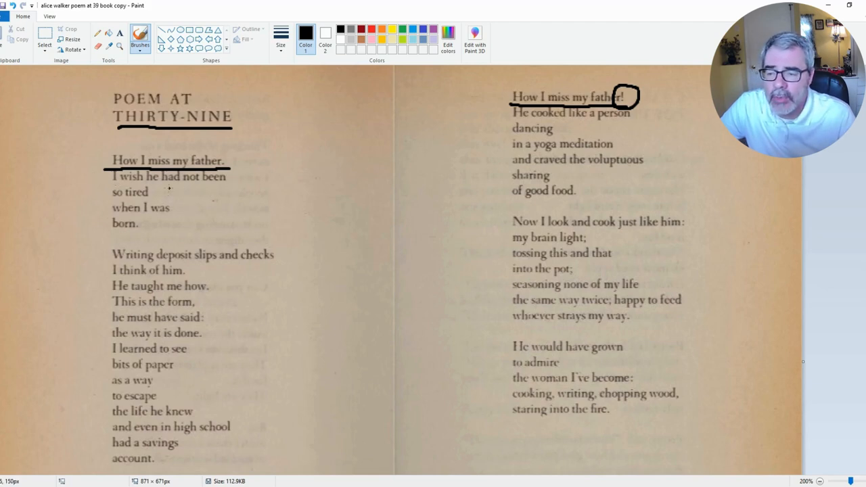
mouse_move(282, 179)
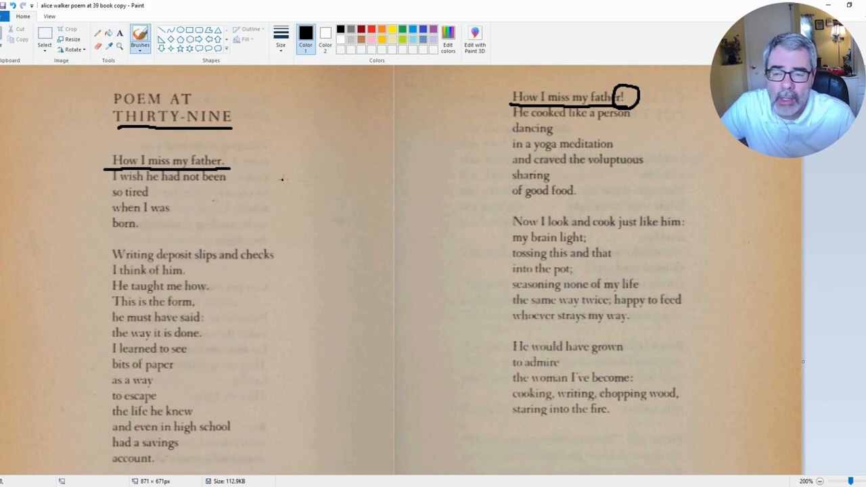
mouse_move(363, 203)
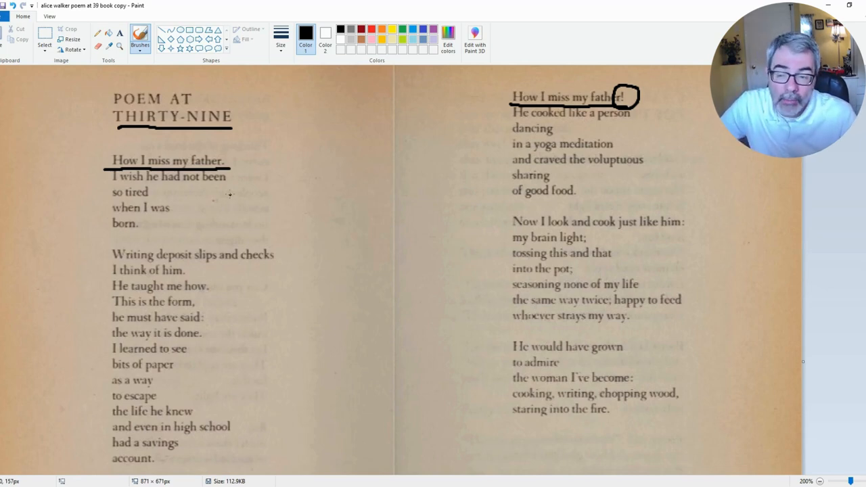
- Draw a short vertical dash after 'I wish he had not been'
left_click_drag(230, 172, 233, 184)
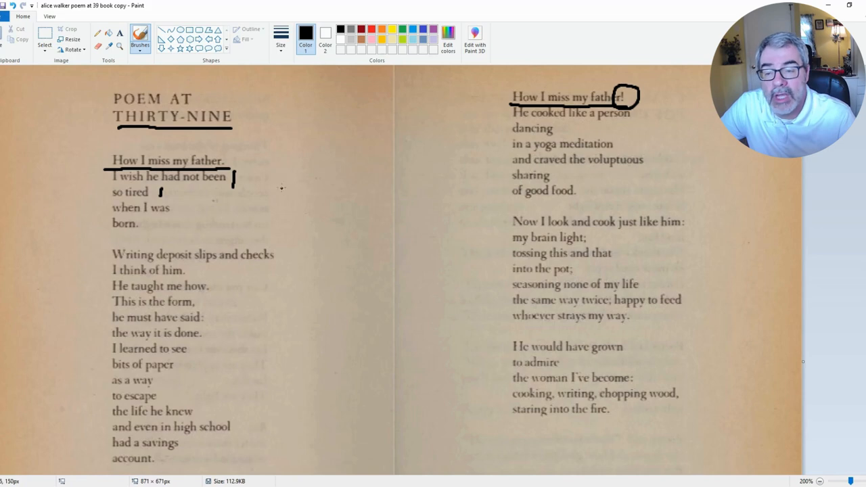
mouse_move(91, 183)
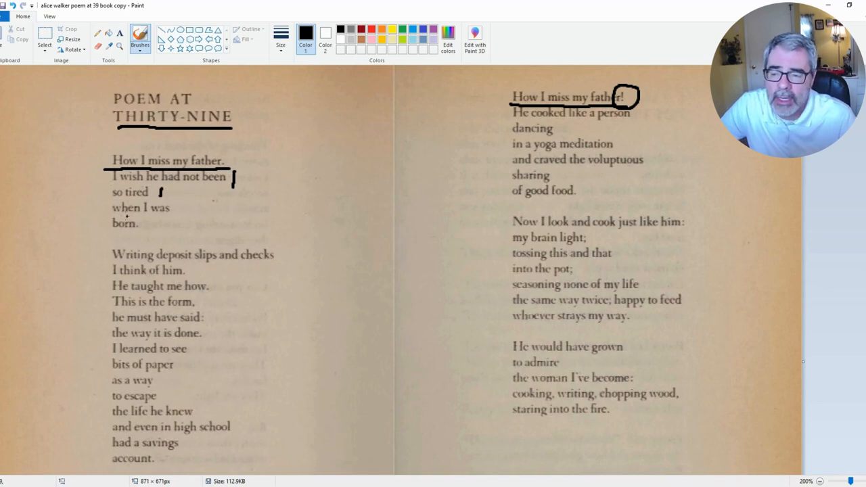
mouse_move(284, 228)
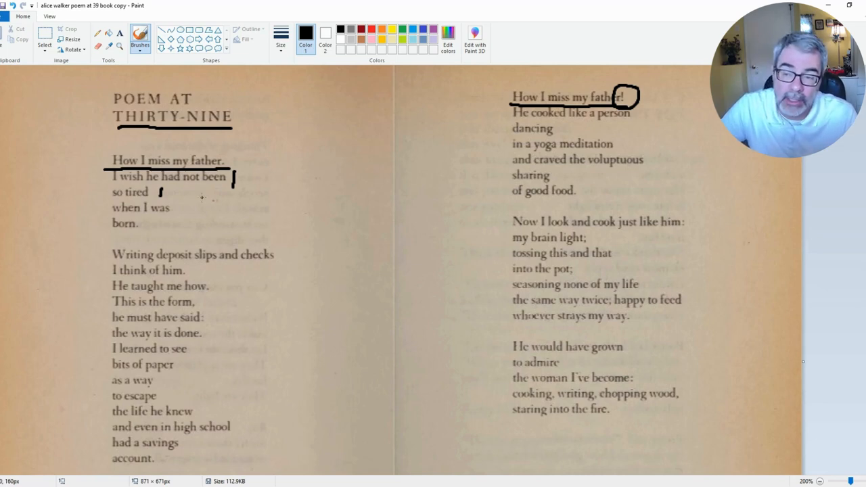
- Brush a loop around the lines 'so tired / when I was / born.'
left_click_drag(112, 201, 161, 200)
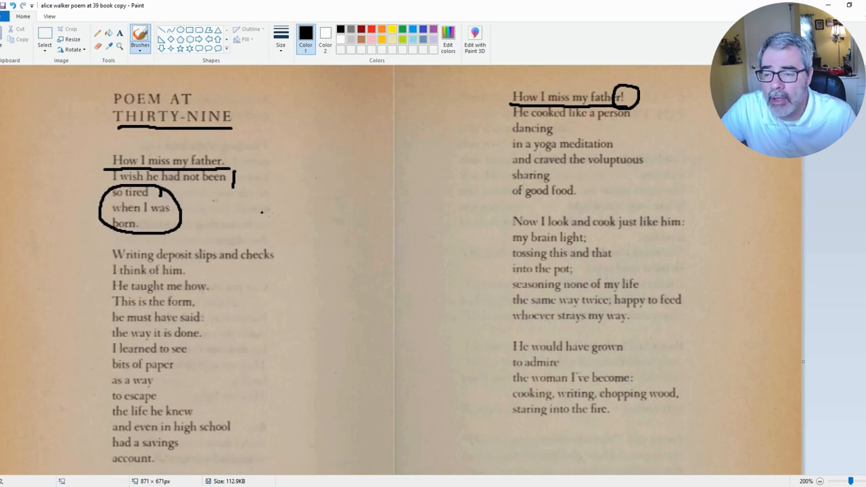
mouse_move(296, 218)
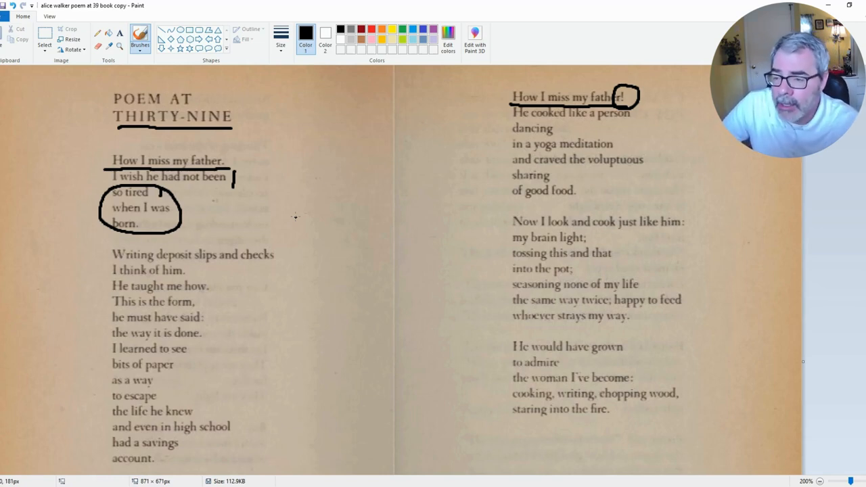
mouse_move(350, 217)
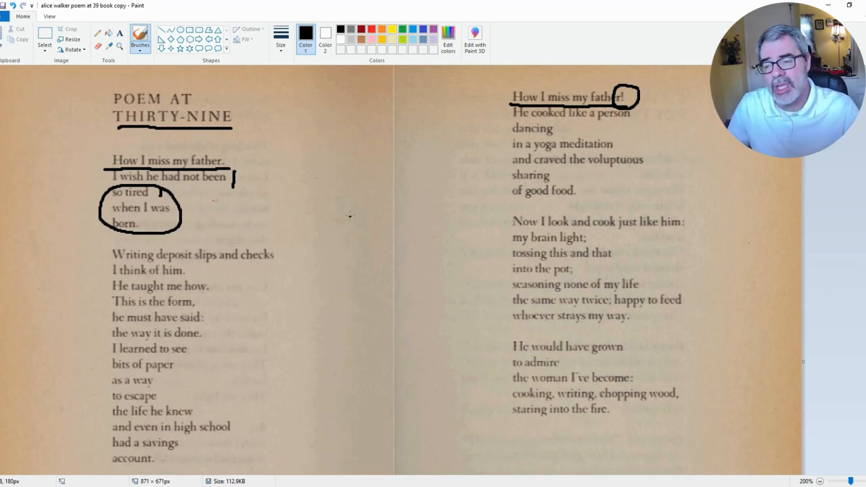
mouse_move(309, 214)
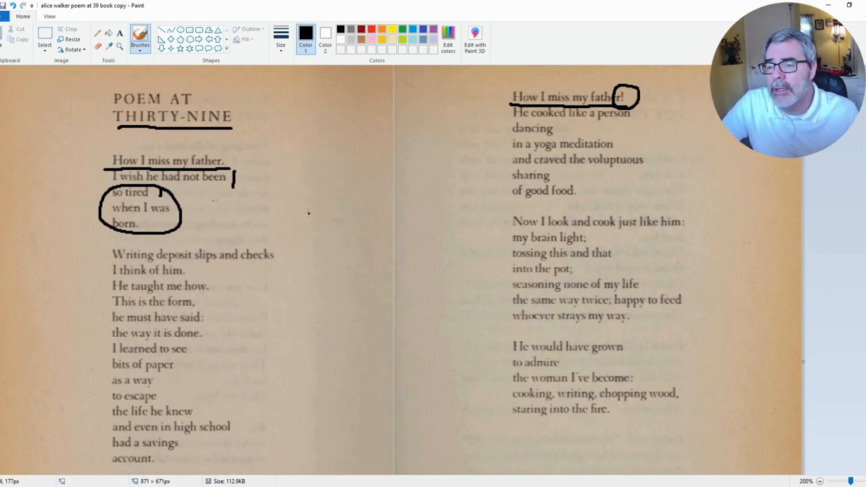
mouse_move(287, 188)
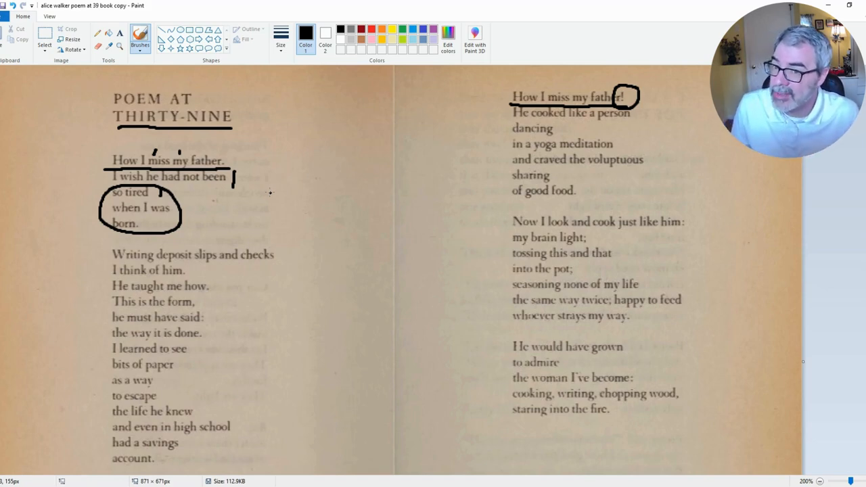
- Scroll down to show the deposit-slips and savings-account stanza
scroll("down", 3)
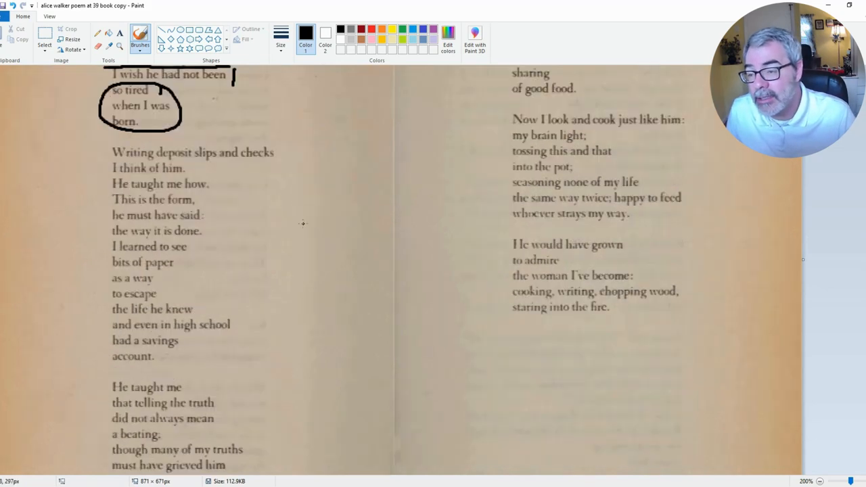
mouse_move(298, 206)
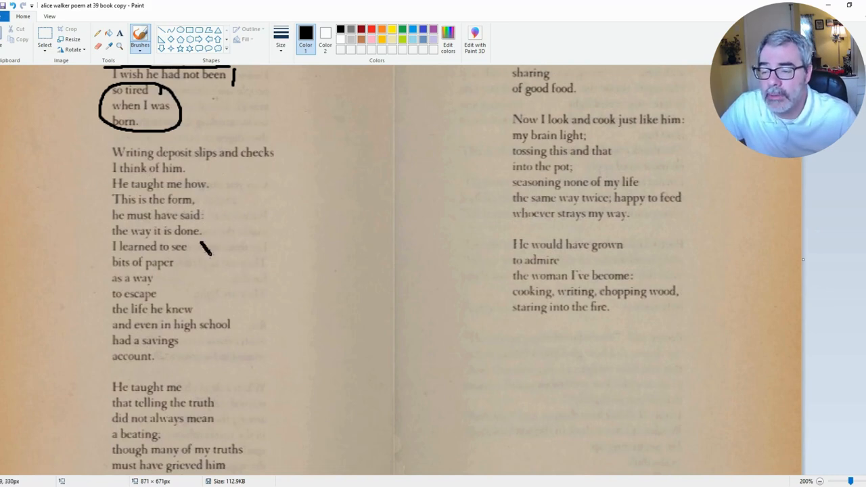
left_click_drag(210, 247, 233, 362)
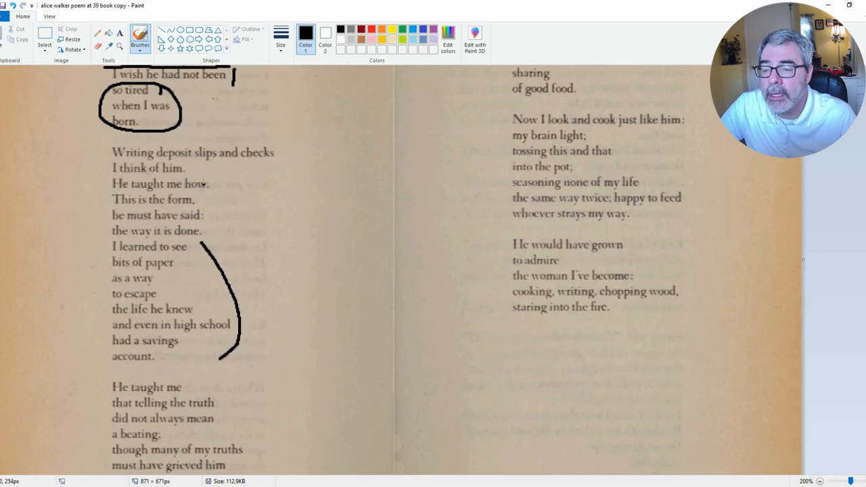
mouse_move(283, 153)
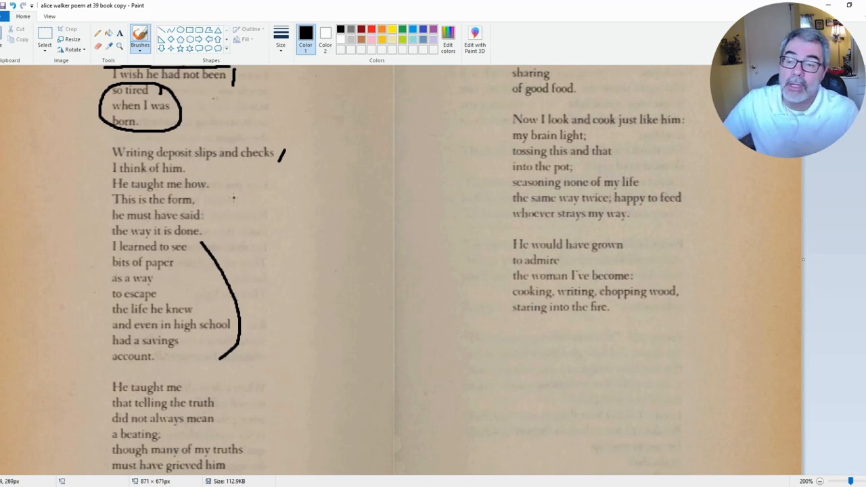
mouse_move(234, 199)
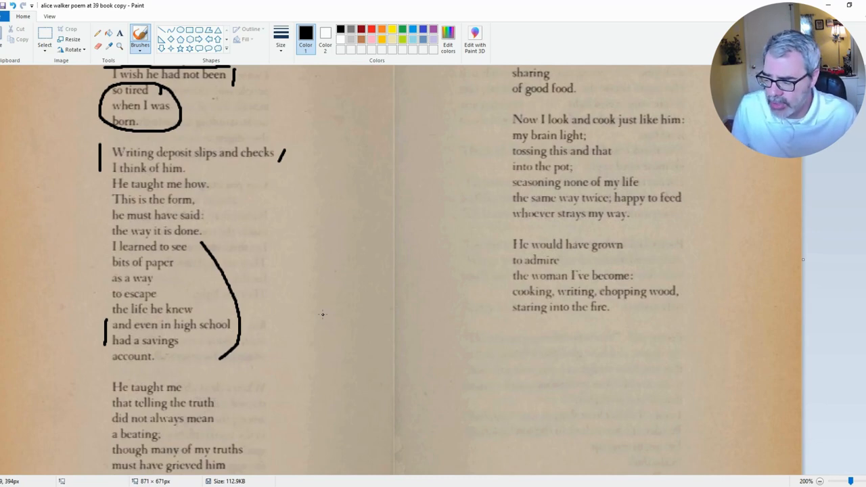
mouse_move(250, 252)
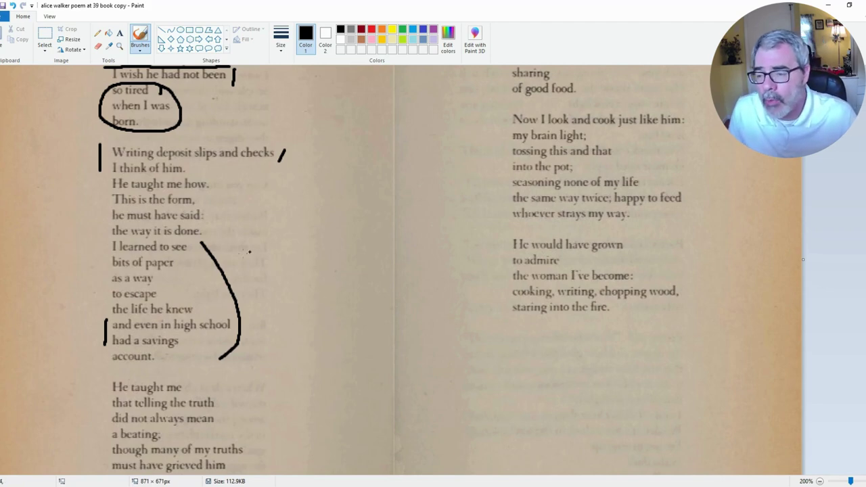
left_click_drag(111, 239, 182, 239)
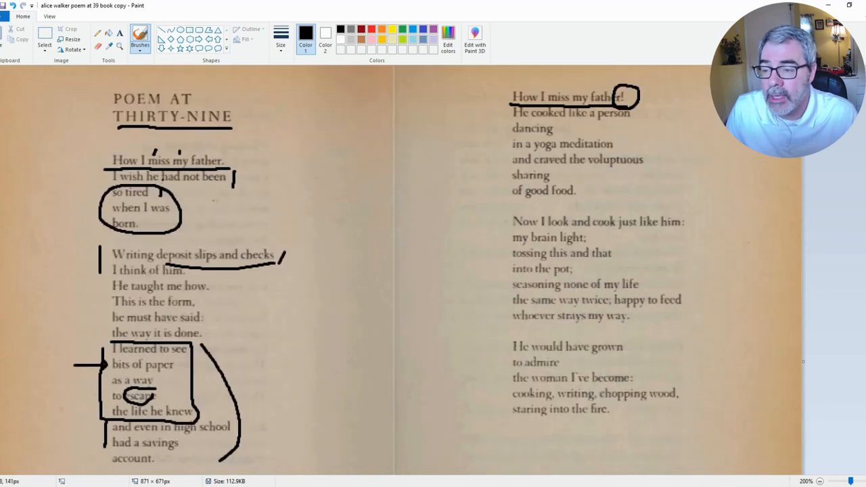
mouse_move(239, 216)
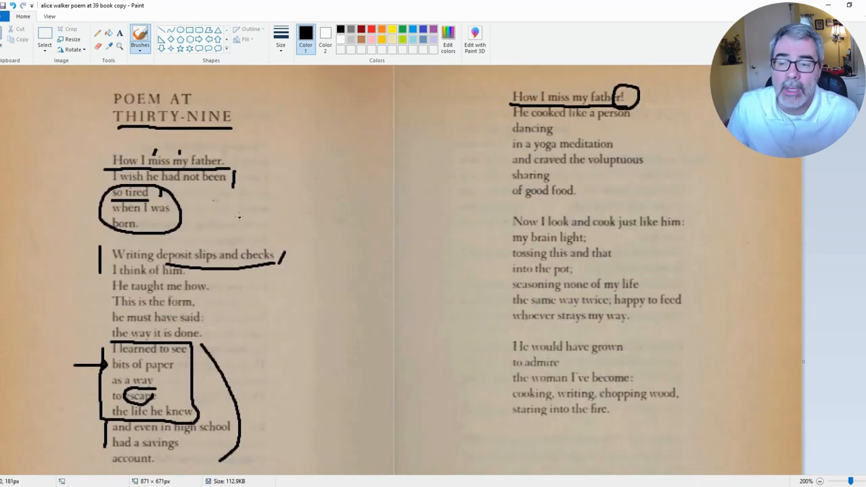
scroll("down", 3)
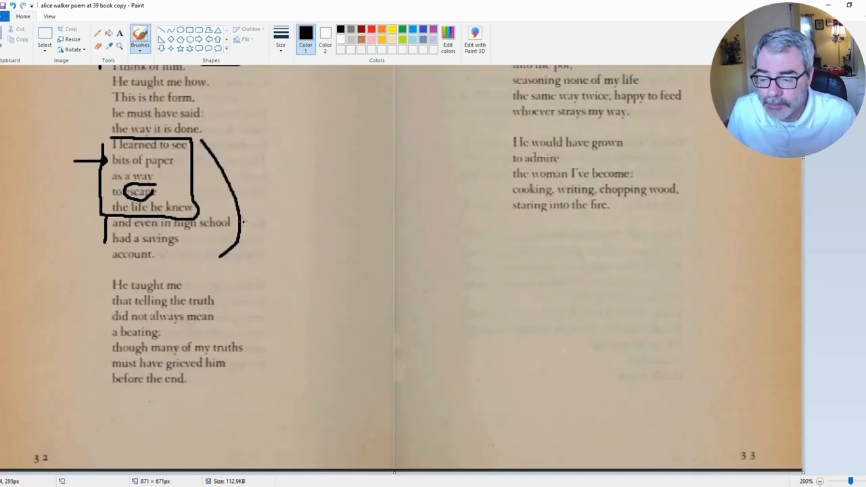
mouse_move(226, 276)
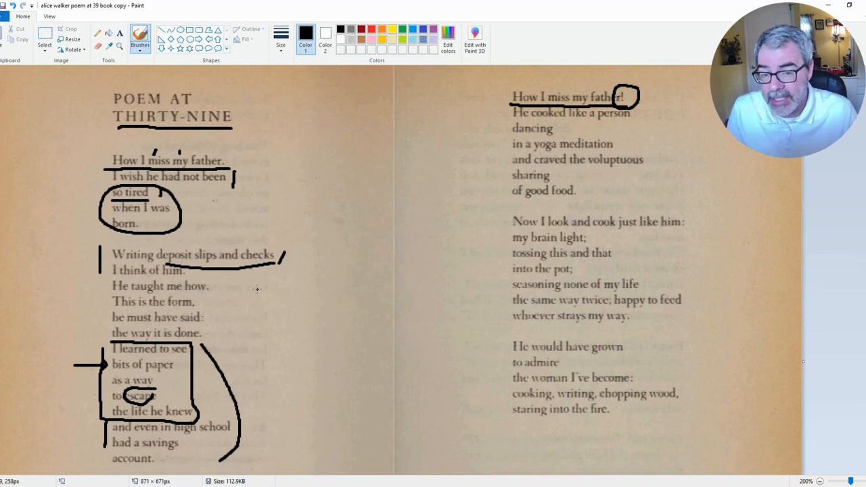
- Scroll down to bring the closing stanza containing 'truth' into view
scroll("down", 3)
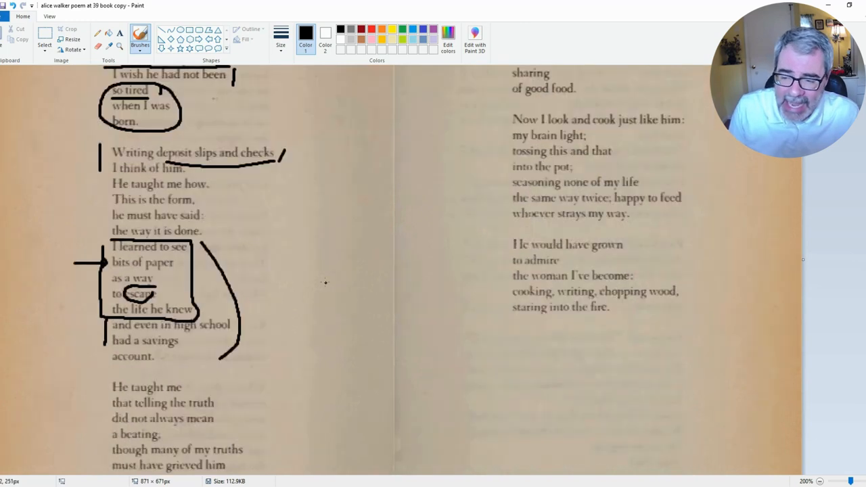
scroll("down", 3)
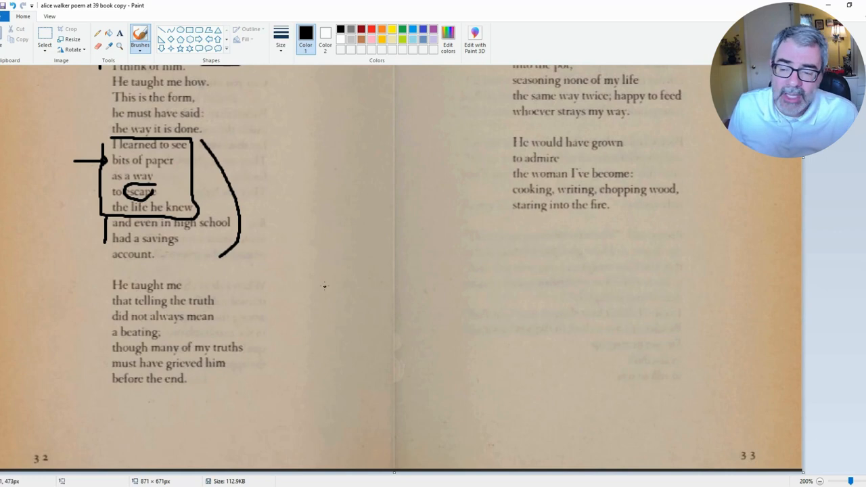
mouse_move(286, 302)
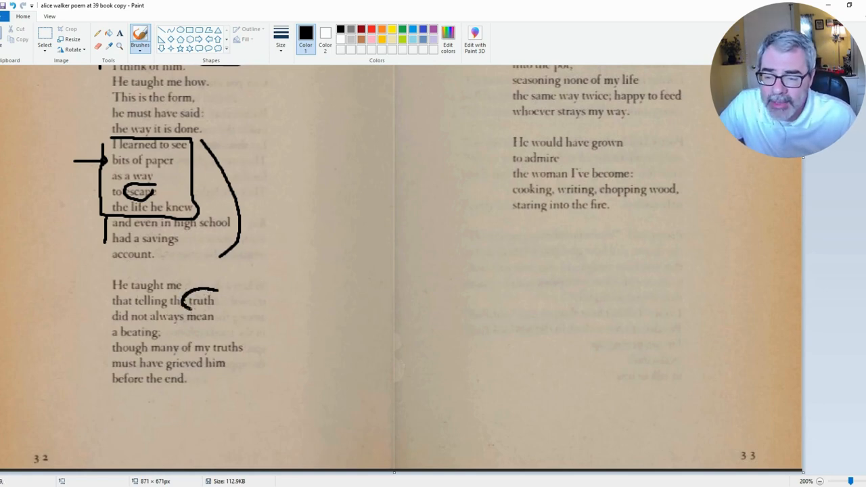
- Circle 'truth', box 'a beating,' and mark the 'many of my truths' line
left_click_drag(186, 300, 236, 300)
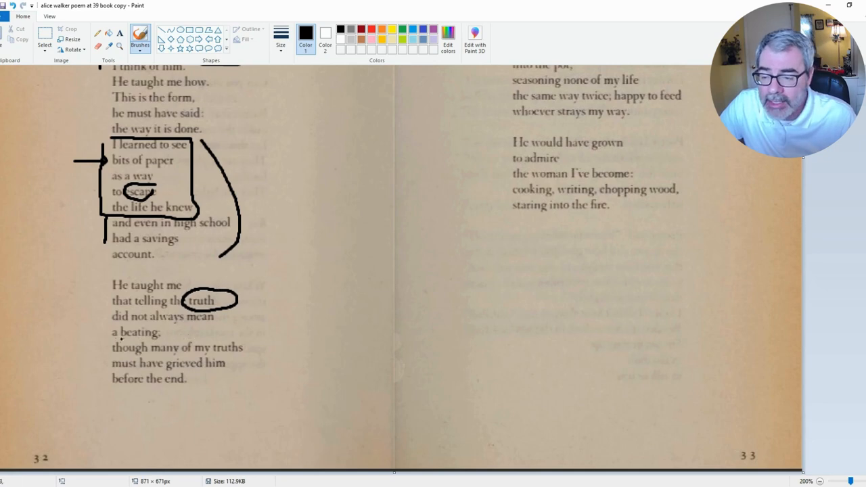
left_click_drag(102, 332, 172, 331)
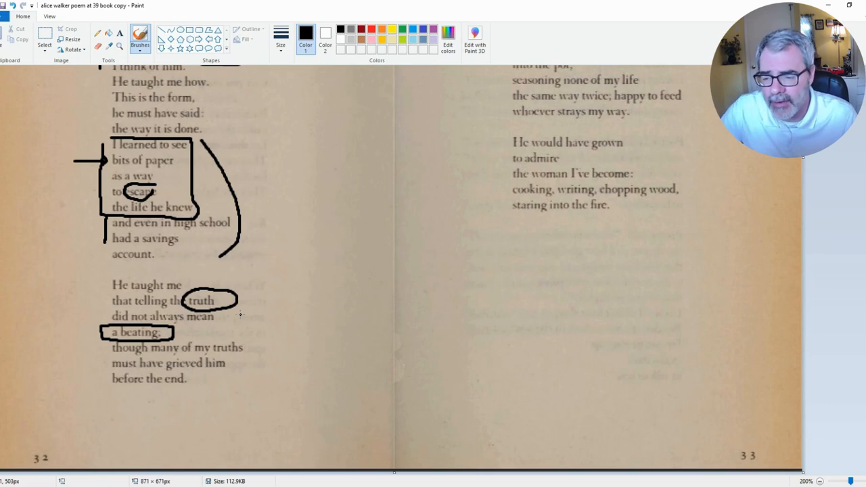
left_click_drag(249, 342, 243, 389)
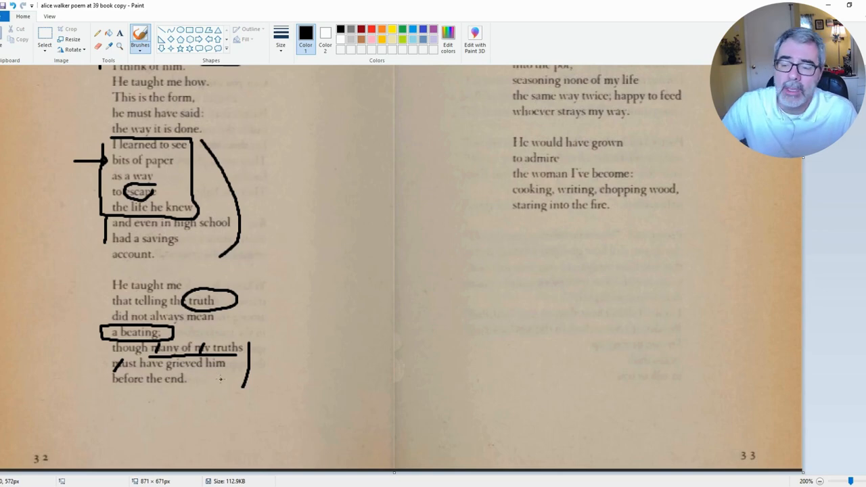
mouse_move(309, 374)
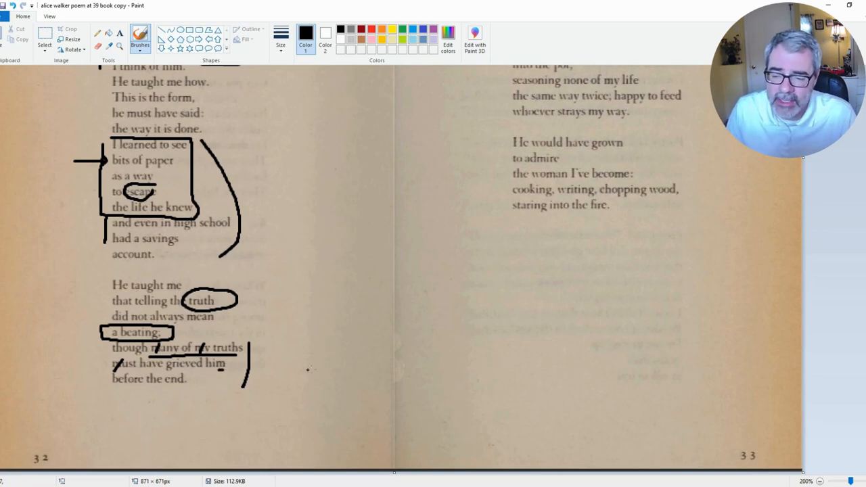
mouse_move(327, 369)
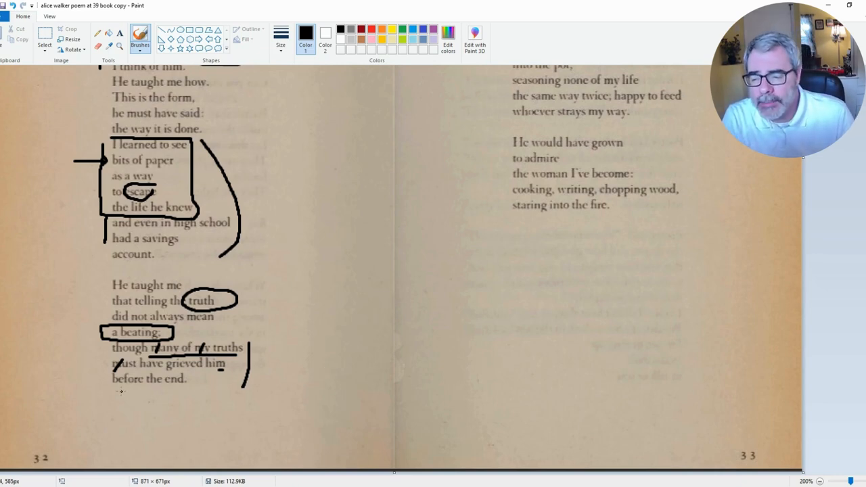
- Brush a rectangle around the closing line 'before the end.'
left_click_drag(121, 391, 192, 392)
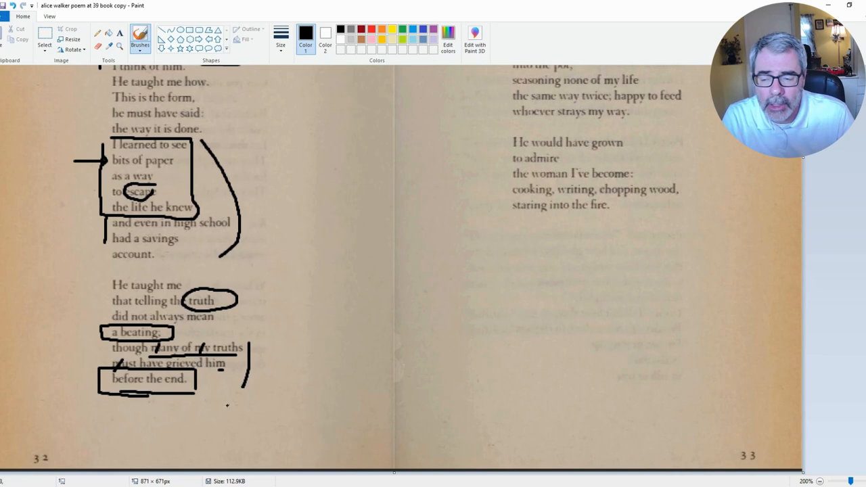
mouse_move(259, 403)
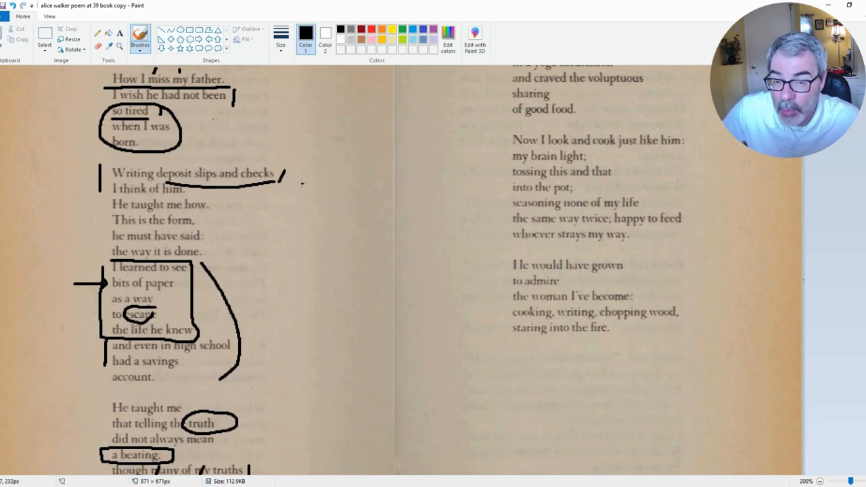
- Scroll down and brush two horizontal strokes beside 'before the end.'
scroll("down", 3)
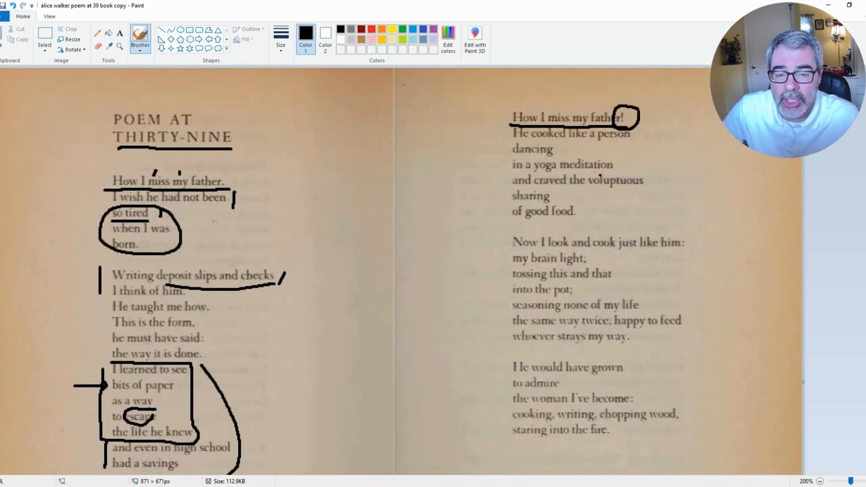
scroll("down", 3)
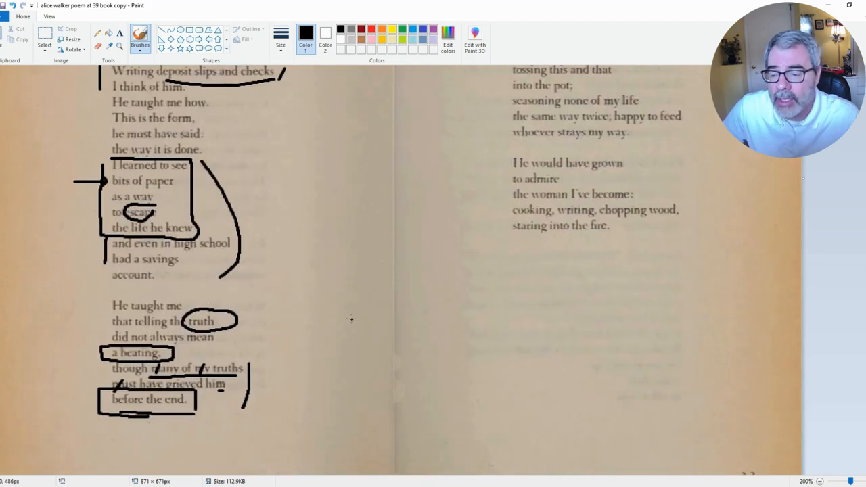
left_click_drag(214, 403, 264, 406)
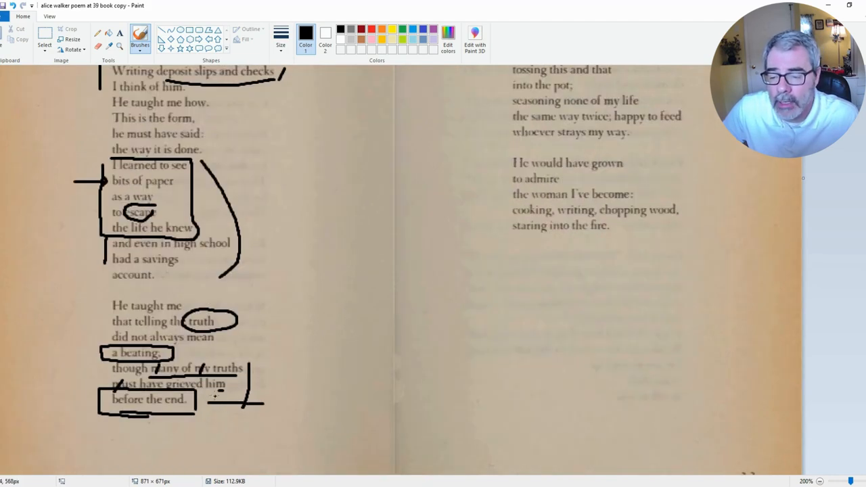
left_click_drag(253, 408, 213, 408)
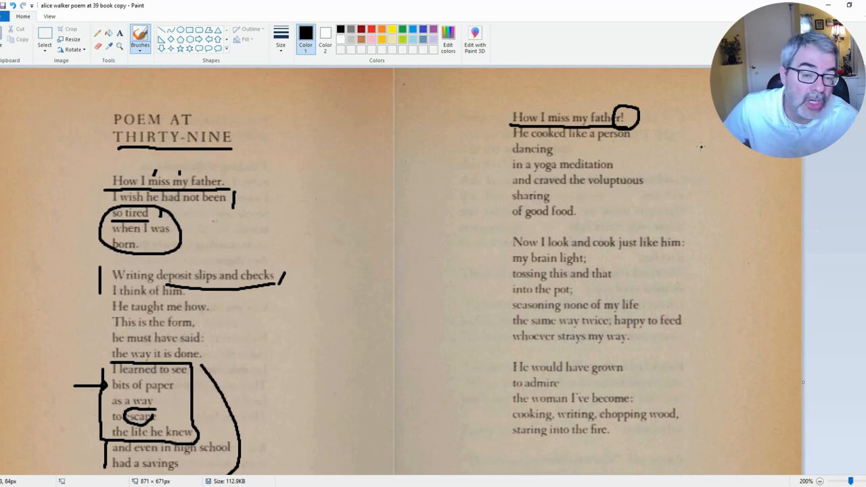
mouse_move(680, 151)
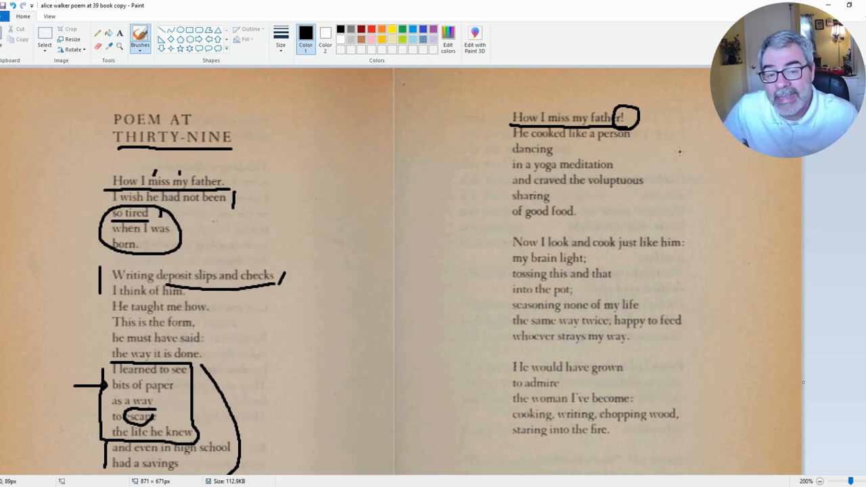
- Underline 'person', 'dancing', 'meditation', 'voluptuous', 'sharing' and loop around 'good food'
left_click_drag(514, 140, 629, 141)
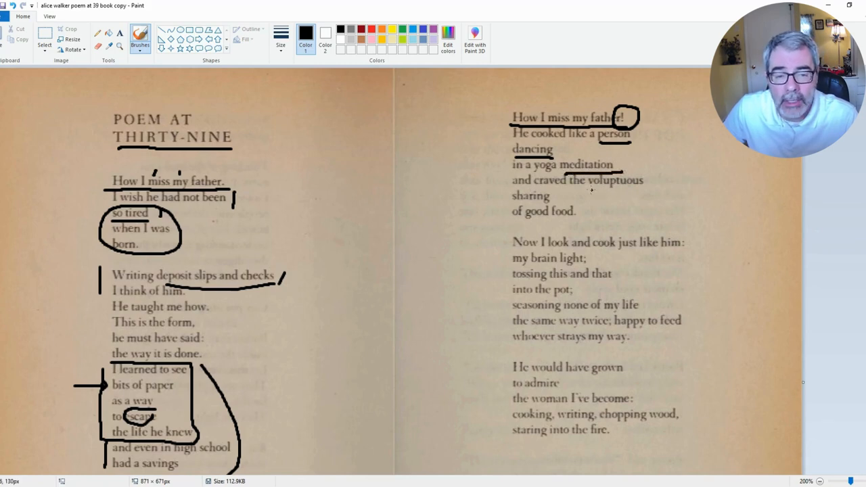
left_click_drag(514, 191, 653, 192)
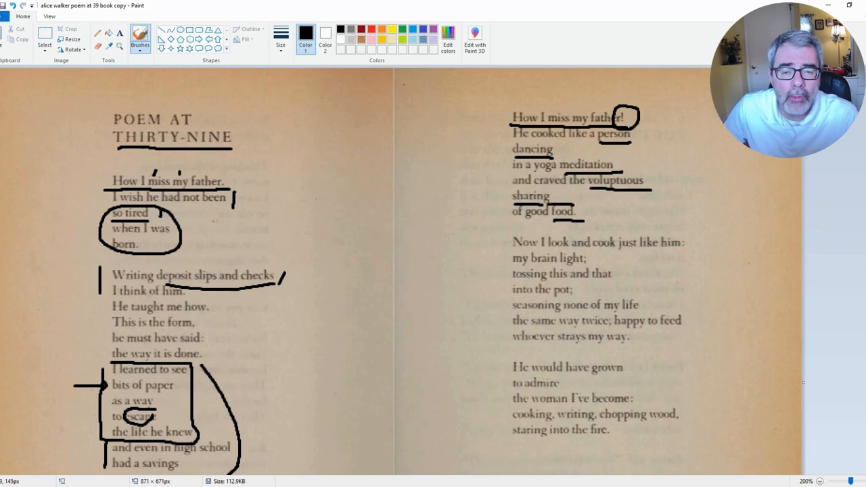
left_click_drag(524, 220, 576, 203)
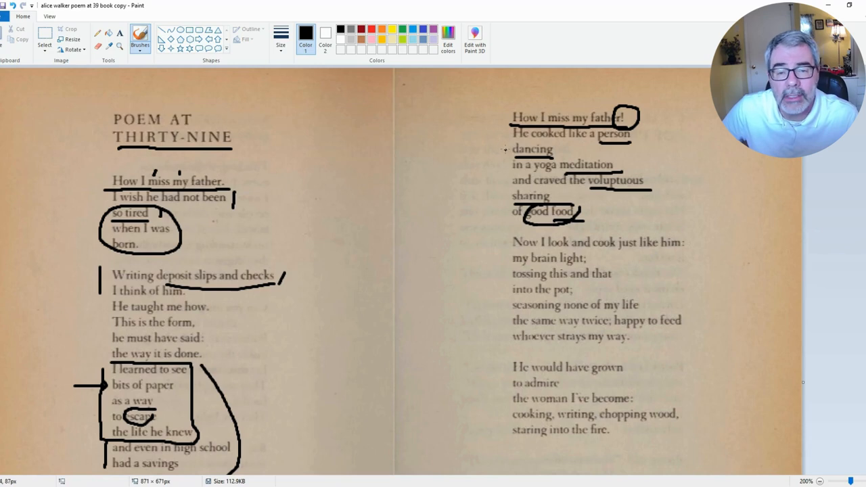
mouse_move(573, 147)
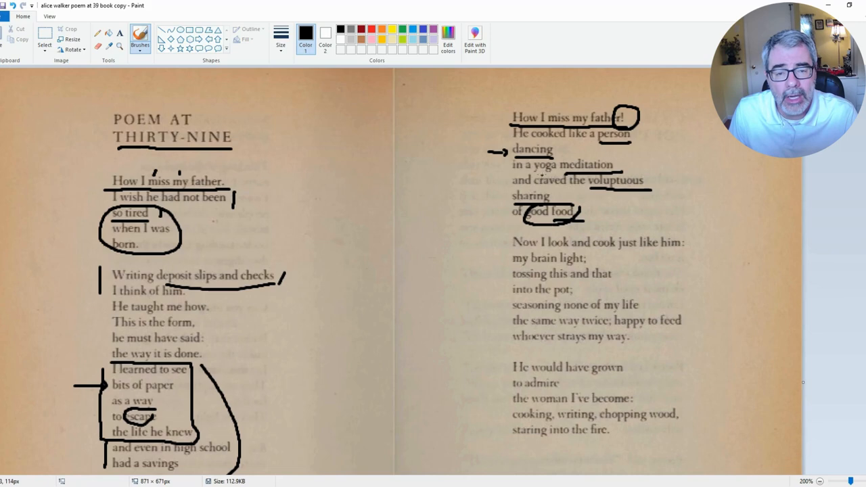
mouse_move(692, 196)
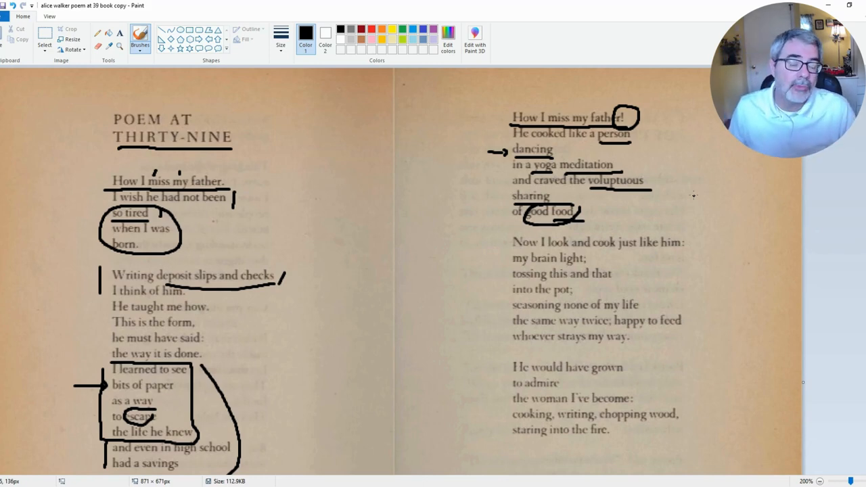
mouse_move(665, 182)
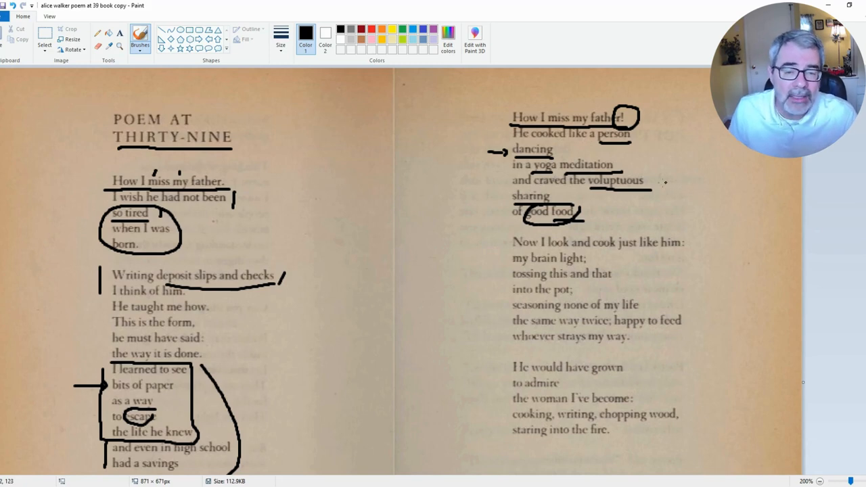
- Brush a bracket to the right of the 'voluptuous' and 'sharing' lines
left_click_drag(647, 183, 664, 200)
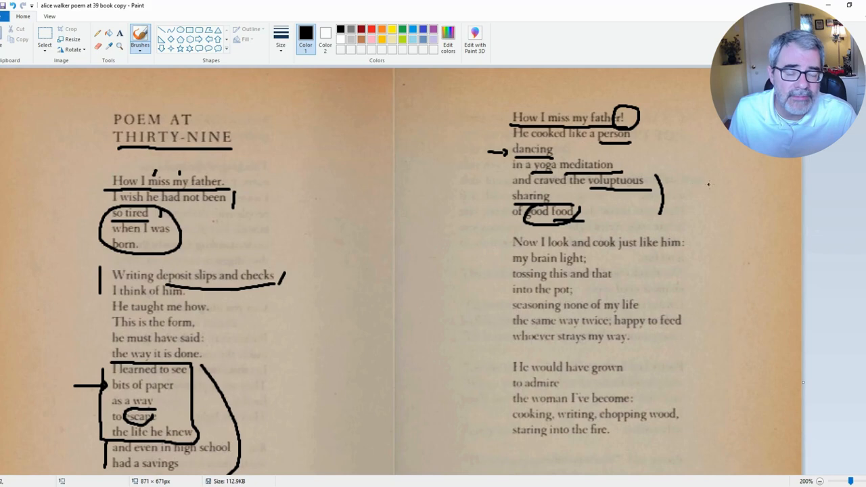
mouse_move(712, 186)
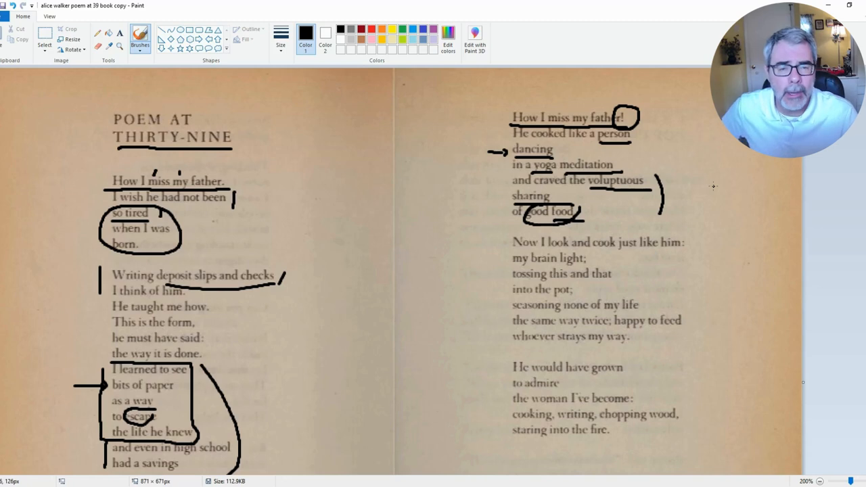
scroll("down", 3)
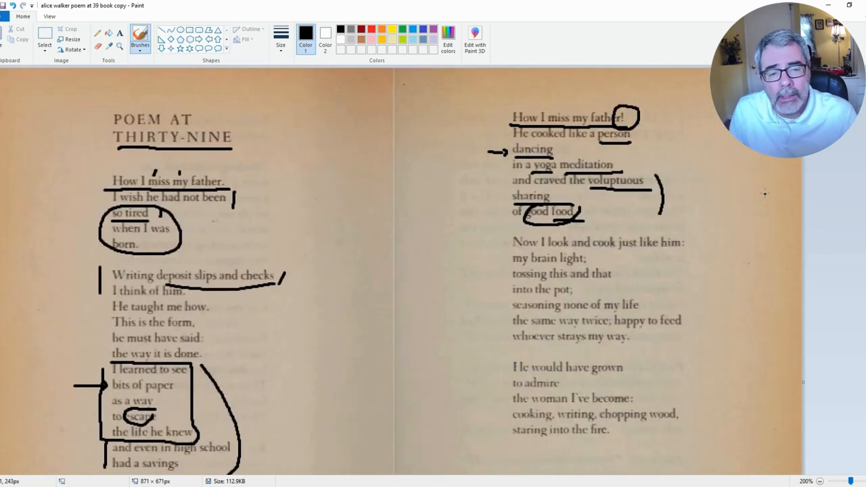
mouse_move(688, 238)
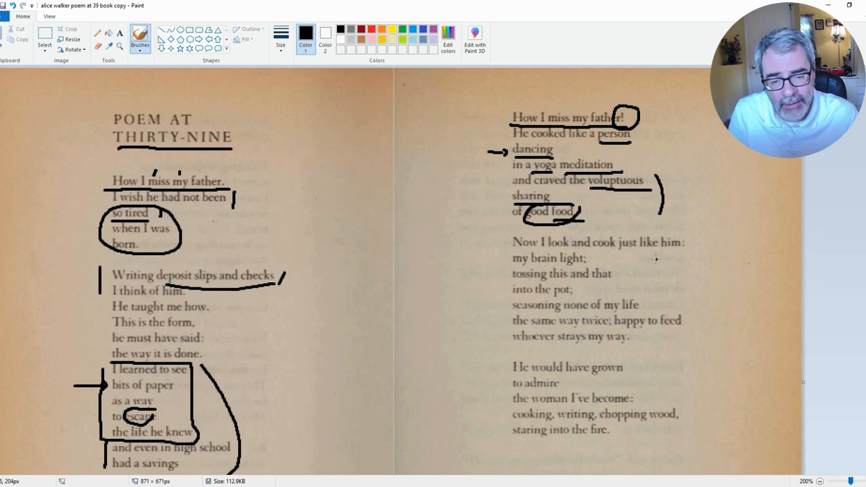
mouse_move(515, 321)
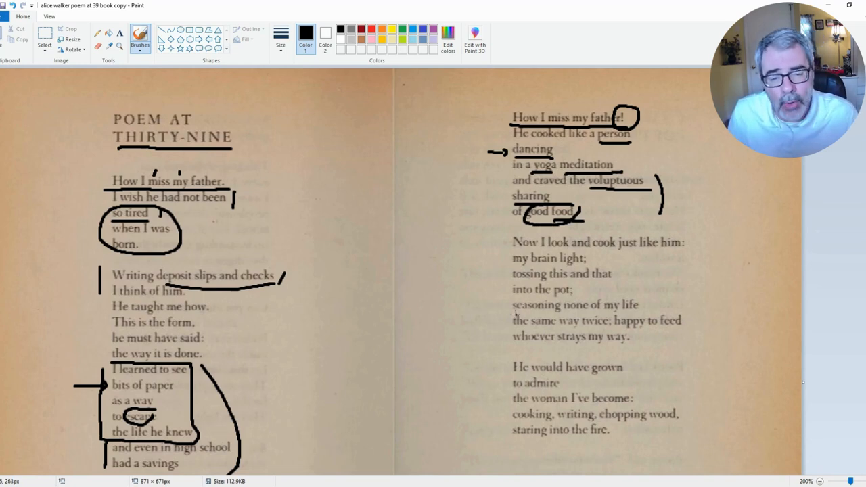
- Draw a black underline beneath 'seasoning none of my life'
left_click_drag(513, 313, 637, 313)
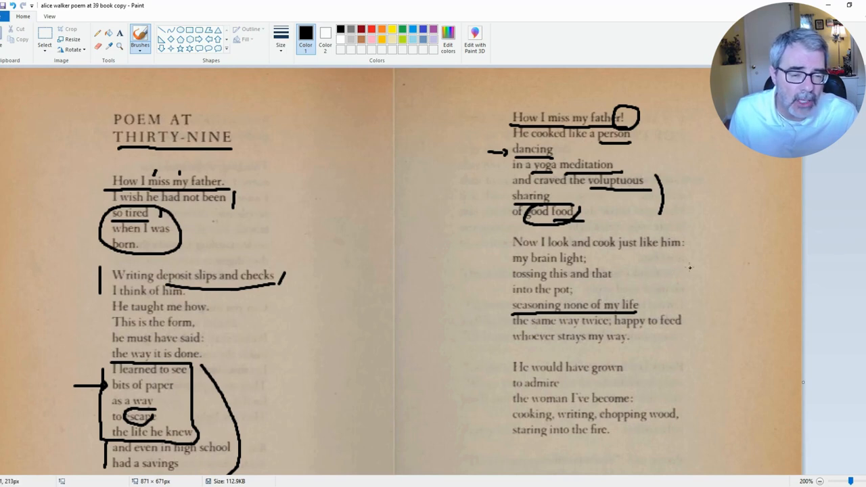
mouse_move(710, 279)
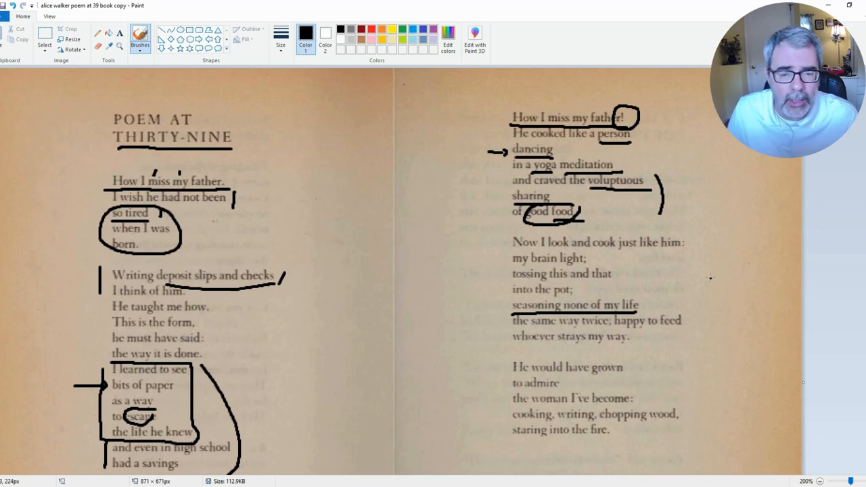
mouse_move(554, 254)
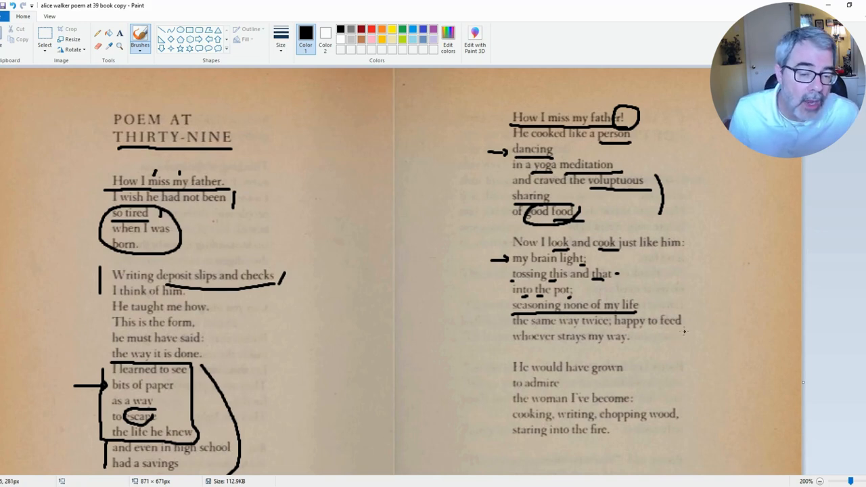
mouse_move(684, 343)
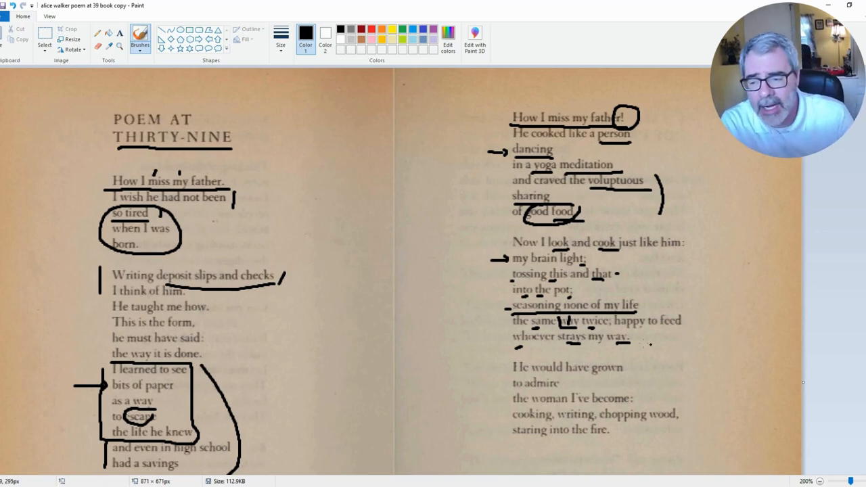
- Scroll down the spread to view the right page's second stanza
scroll("down", 3)
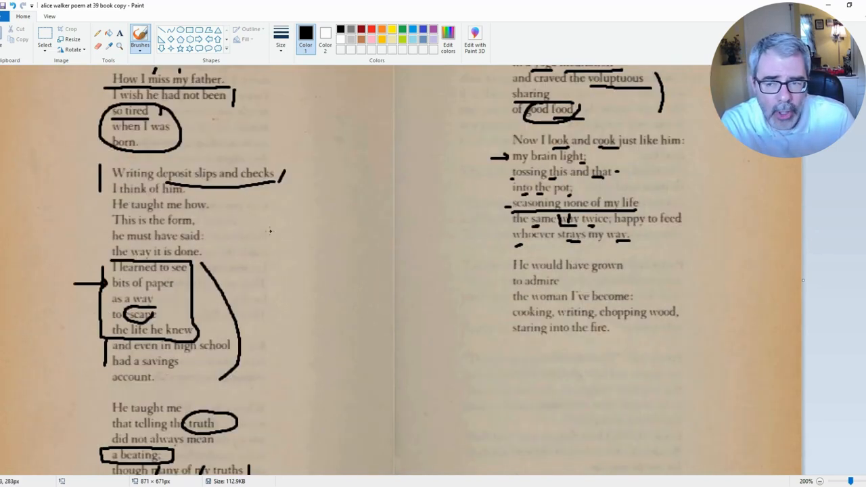
mouse_move(294, 228)
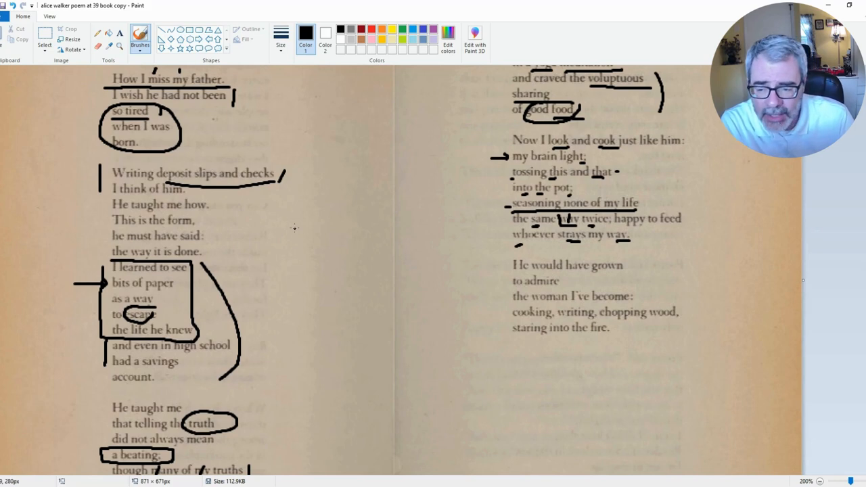
scroll("down", 3)
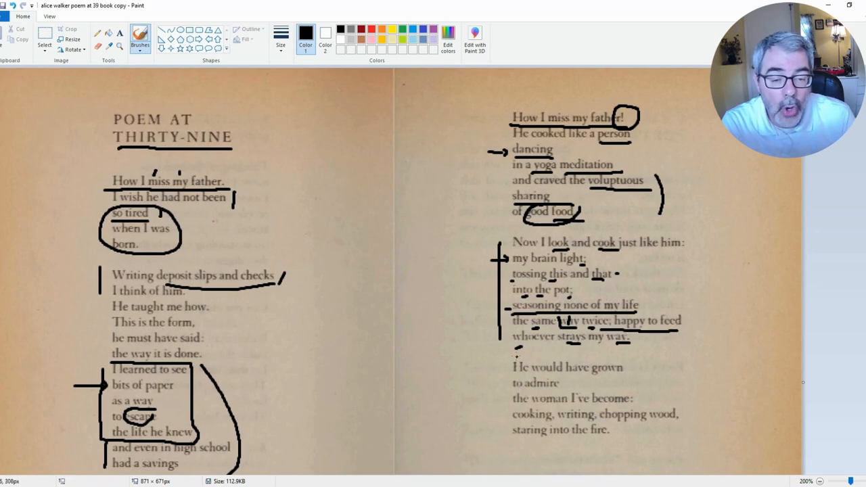
- Draw a long line under 'whoever strays my way.', above the third stanza
left_click_drag(512, 359, 650, 359)
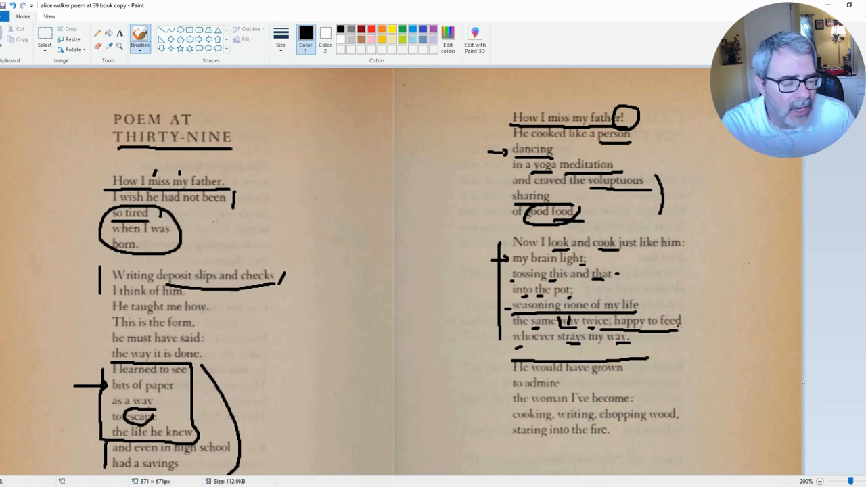
mouse_move(708, 333)
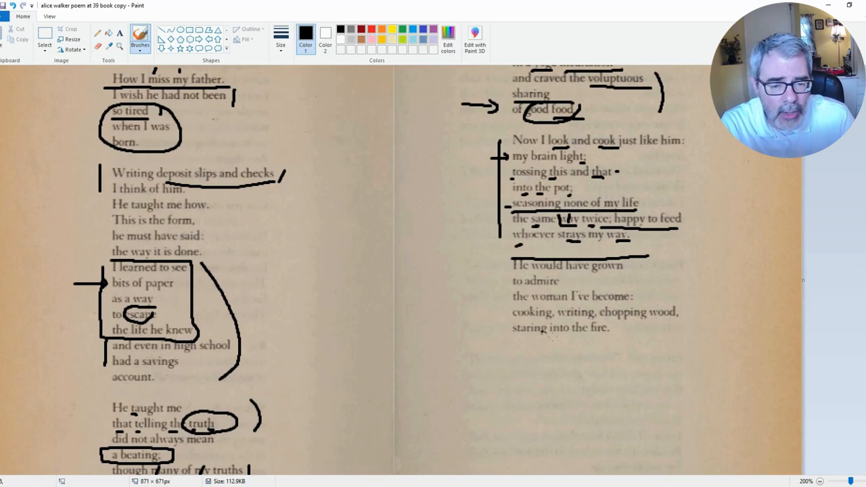
mouse_move(700, 390)
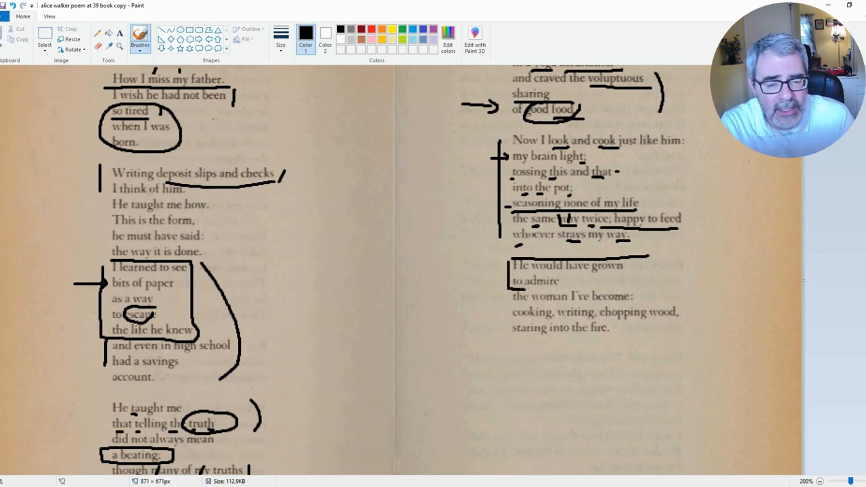
- Box 'He would have grown / to admire' and draw an arrow at 'though many of my truths'
left_click_drag(508, 261, 647, 287)
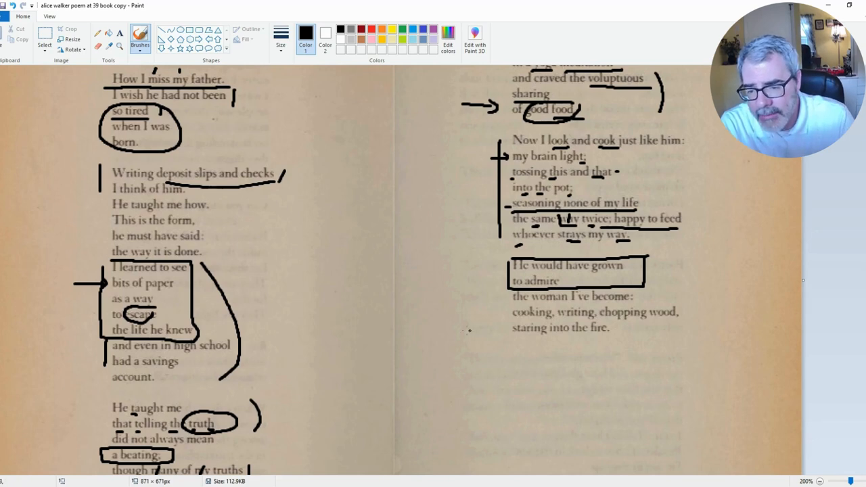
scroll("down", 3)
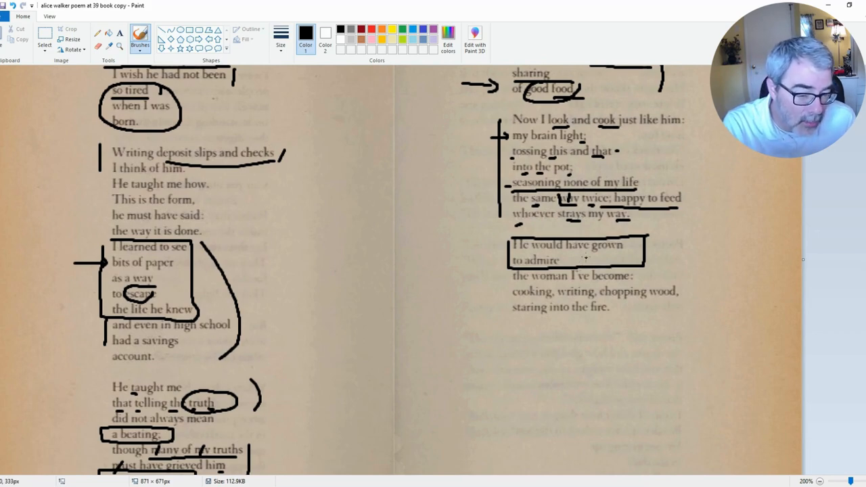
scroll("down", 3)
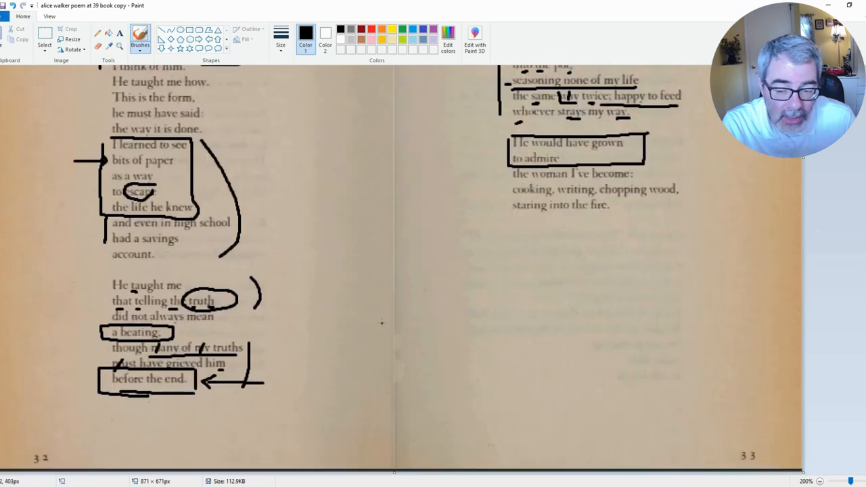
left_click_drag(262, 347, 304, 348)
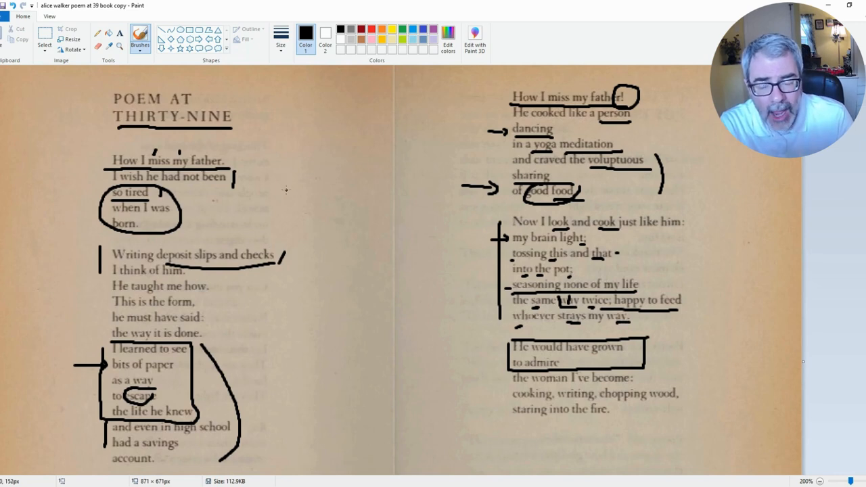
- Add an arrow at the left-page curved bracket, underline 'the fire', and arrow the boxed lines
scroll("down", 3)
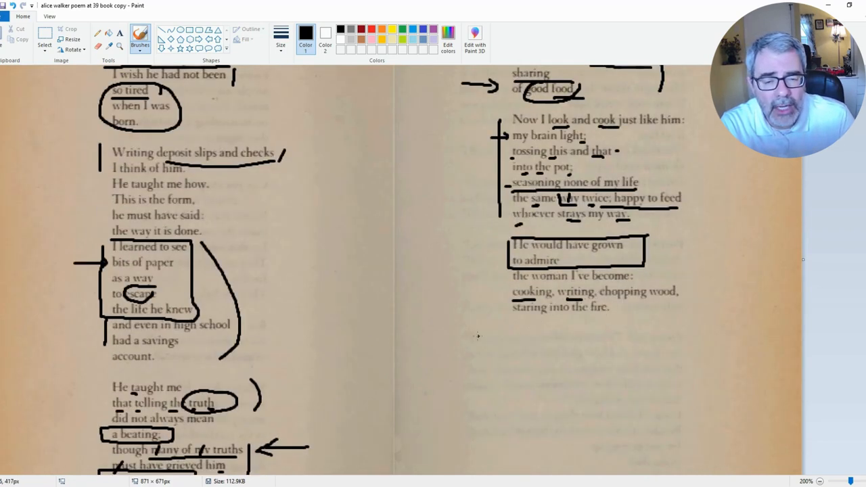
left_click_drag(252, 281, 298, 281)
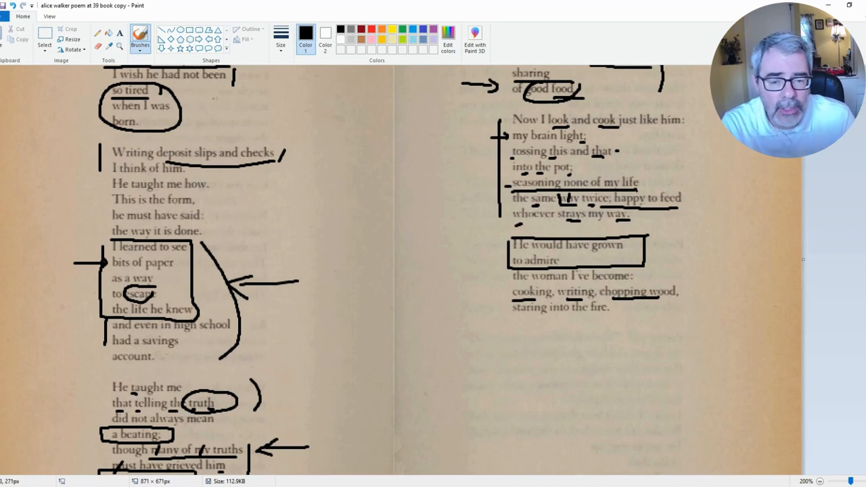
left_click_drag(563, 318, 619, 318)
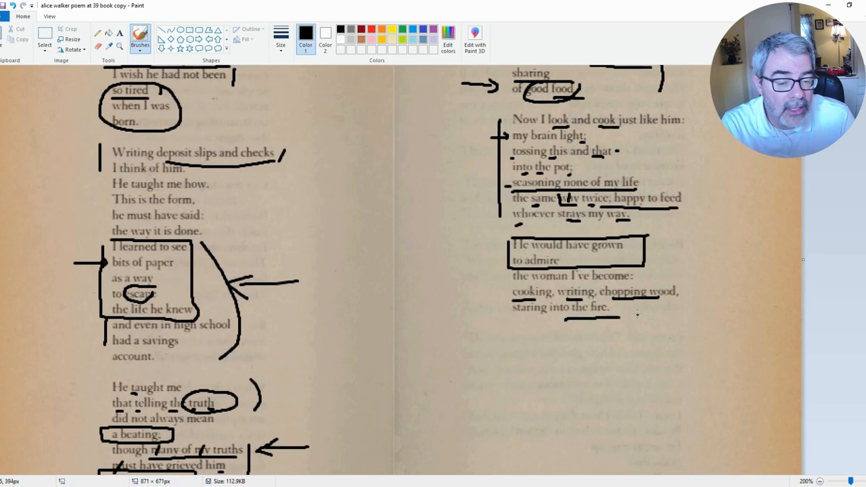
mouse_move(663, 355)
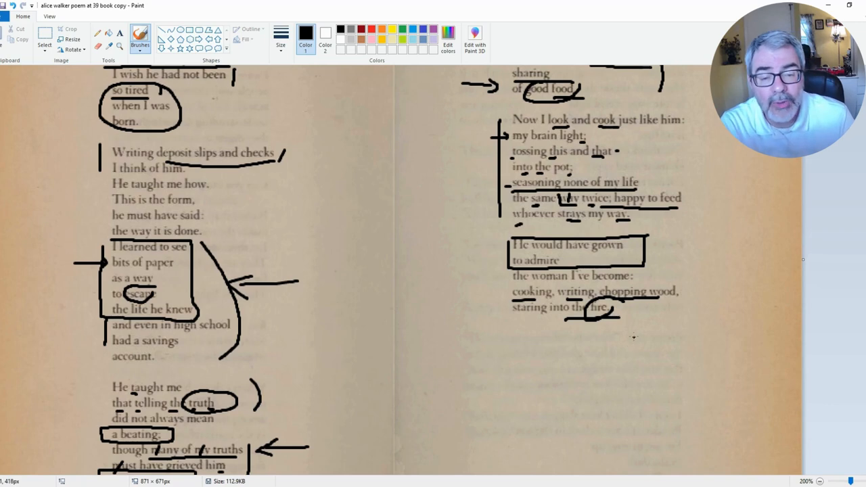
left_click_drag(462, 256, 494, 256)
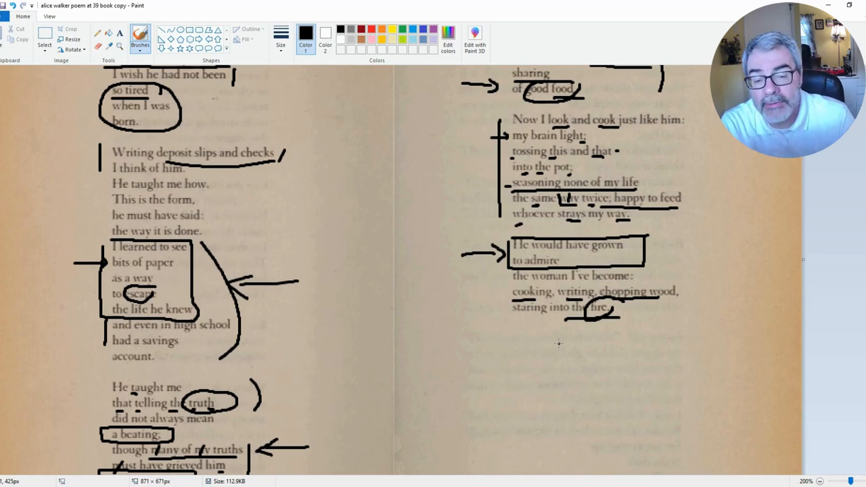
scroll("down", 3)
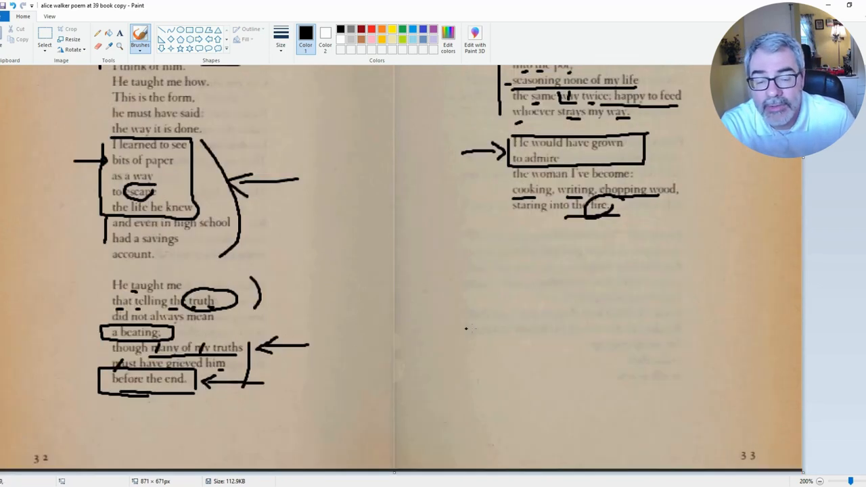